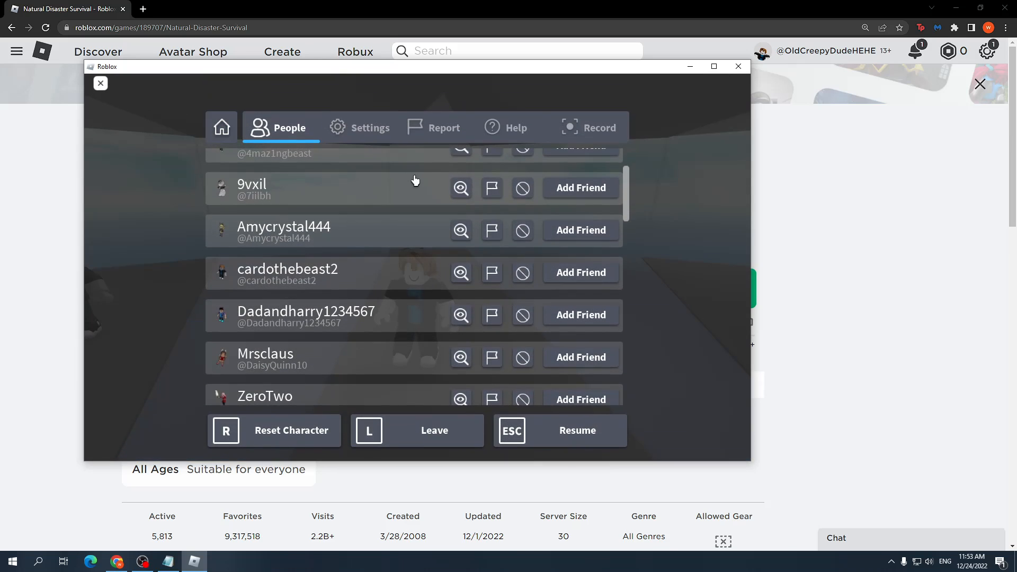
Raise the in-game Volume setting to full and resume playing Natural Disaster Survival.
left_click(370, 127)
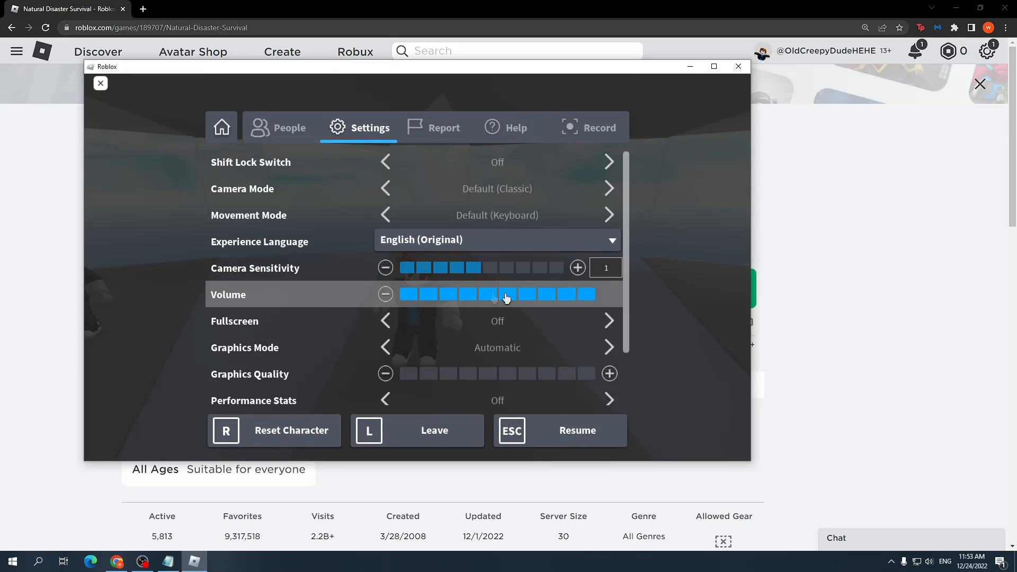
left_click(587, 293)
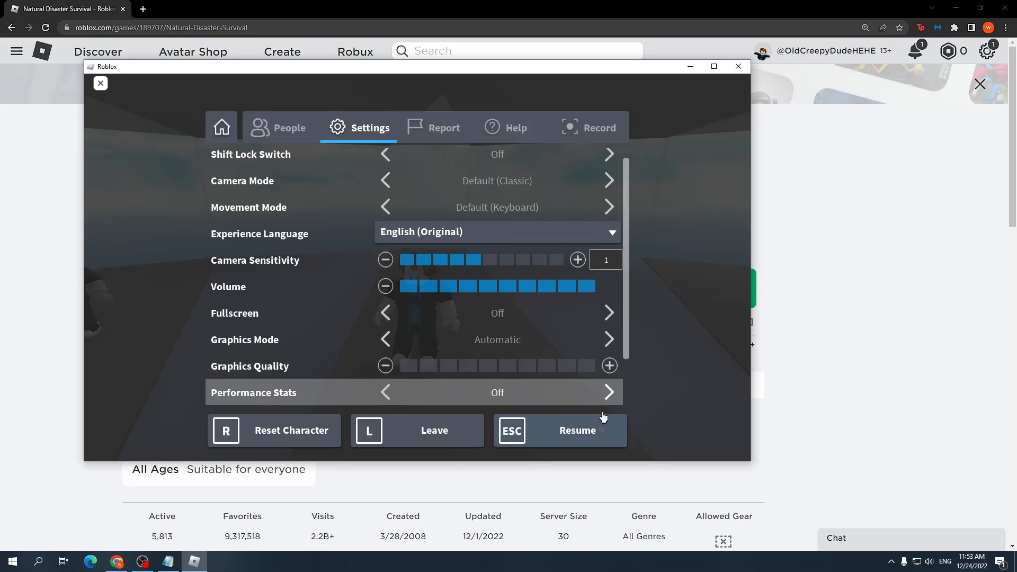
left_click(559, 430)
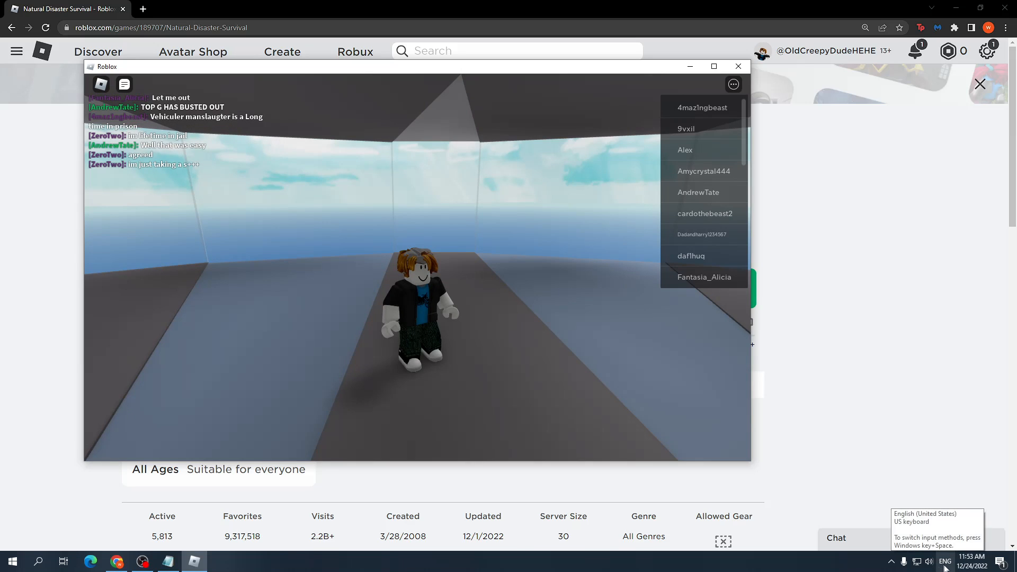
Show the Speakers volume flyout confirming system volume at 55.
left_click(928, 561)
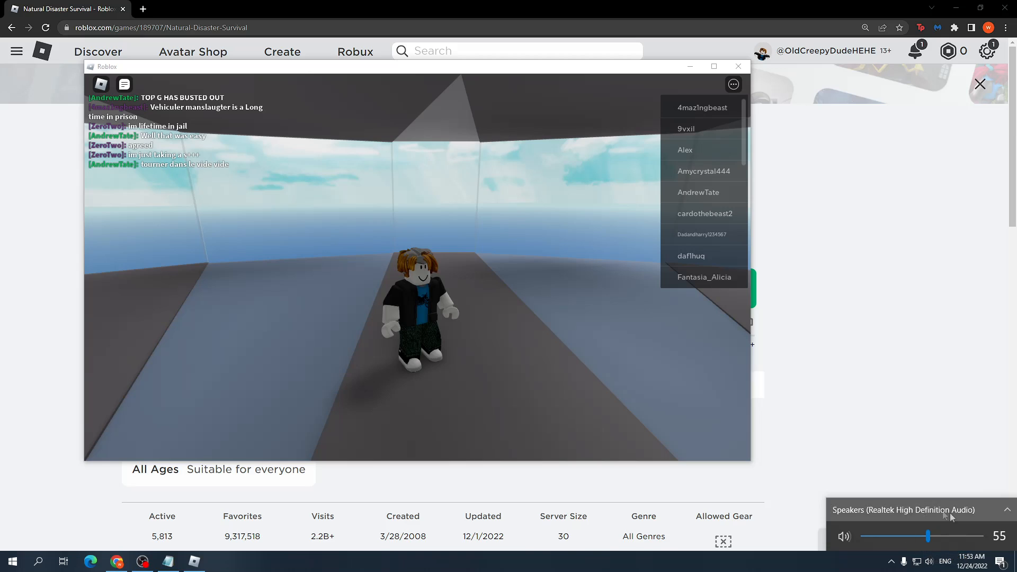
mouse_move(929, 537)
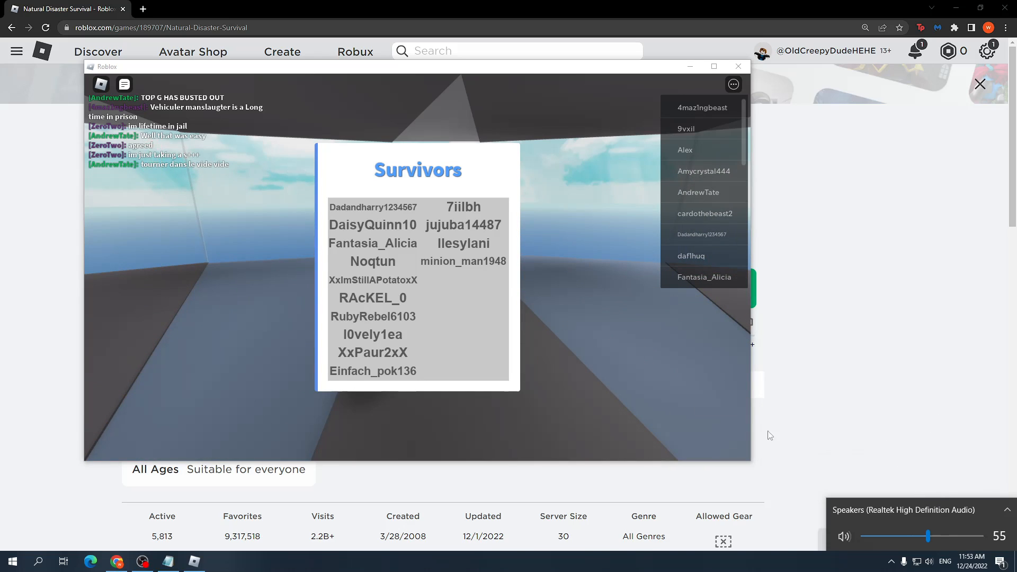
mouse_move(929, 556)
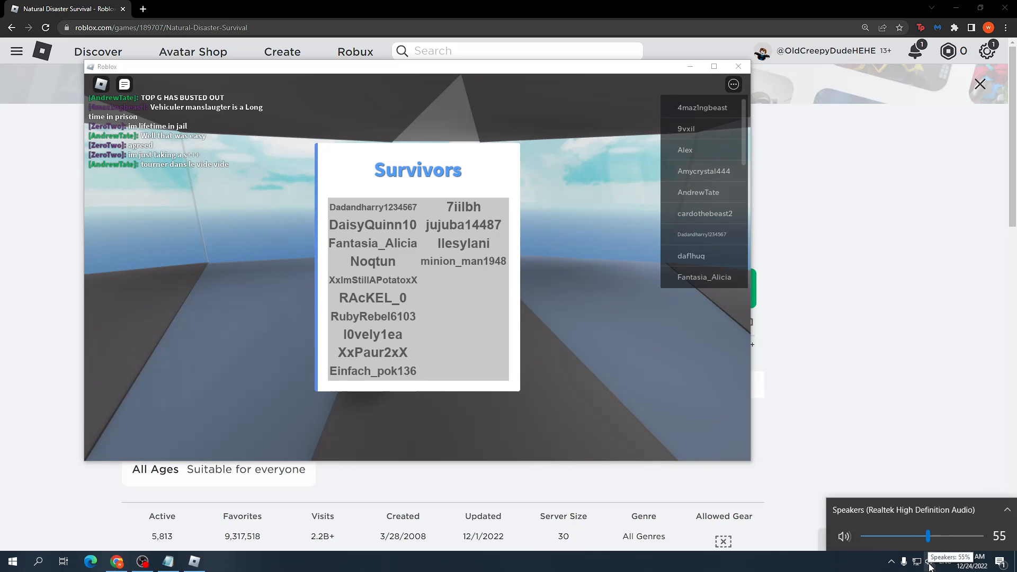
In the per-app Volume Mixer, find Roblox and unmute its speaker icon.
left_click(713, 65)
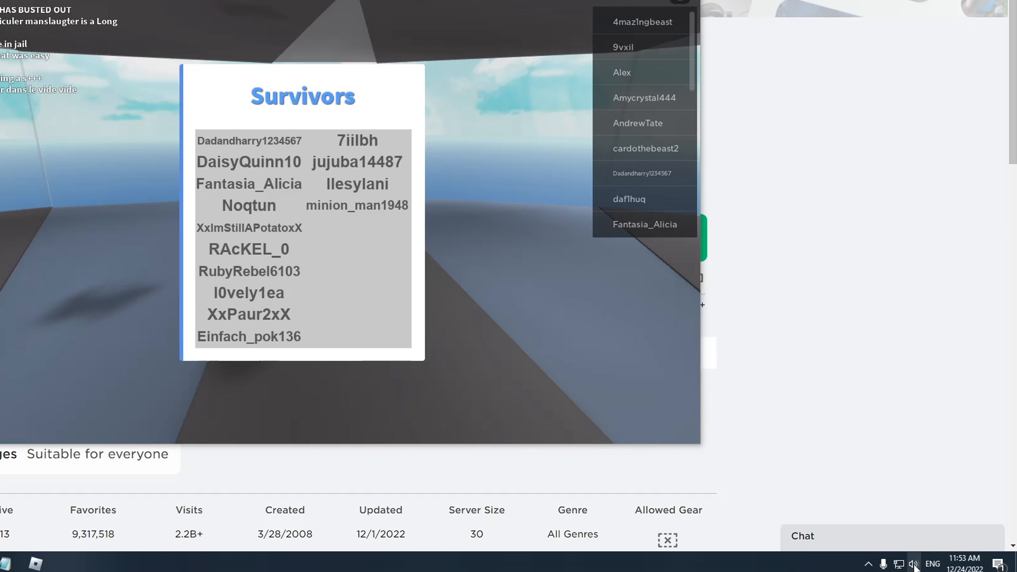
right_click(913, 564)
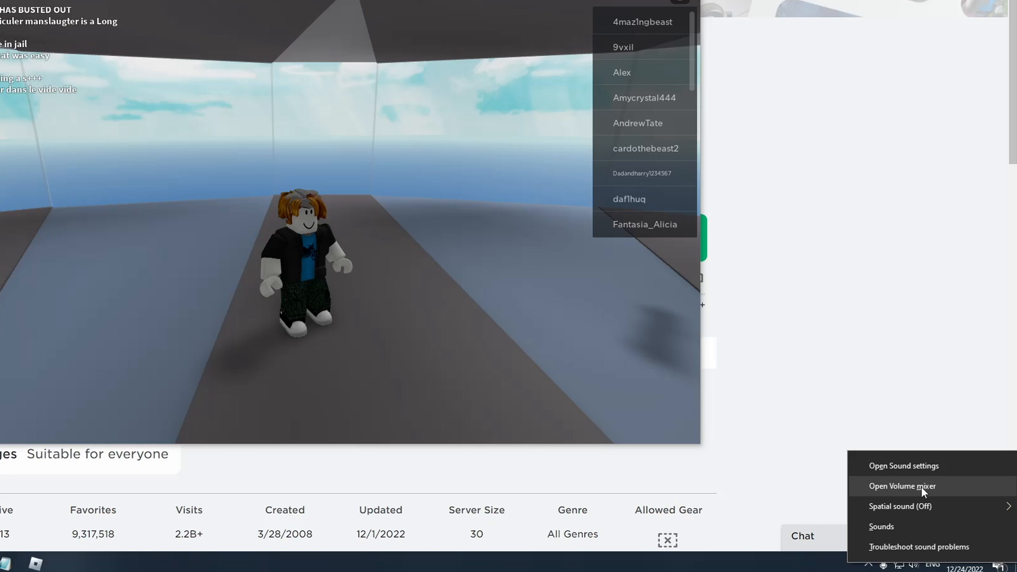
left_click(902, 486)
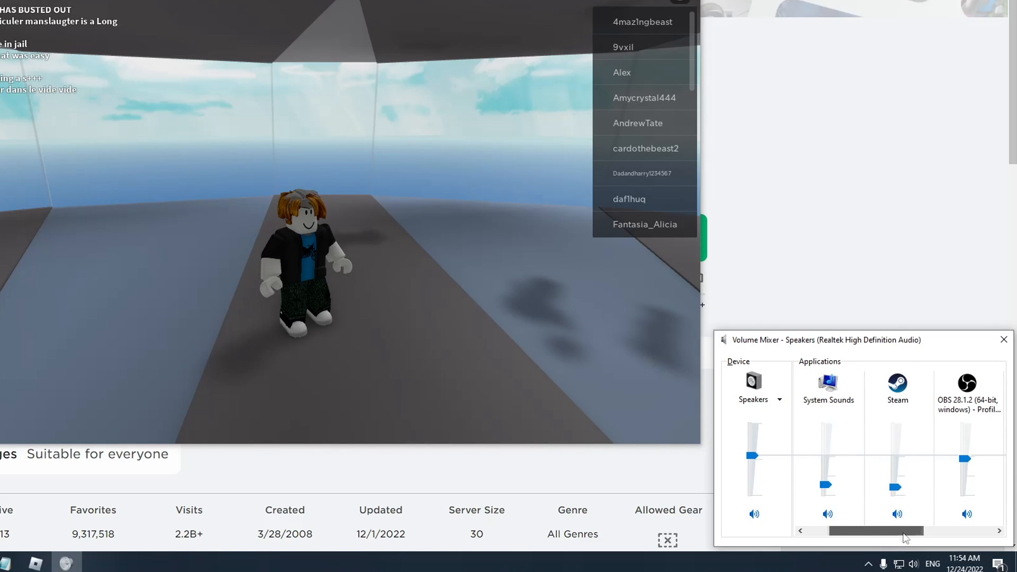
scroll("right", 3)
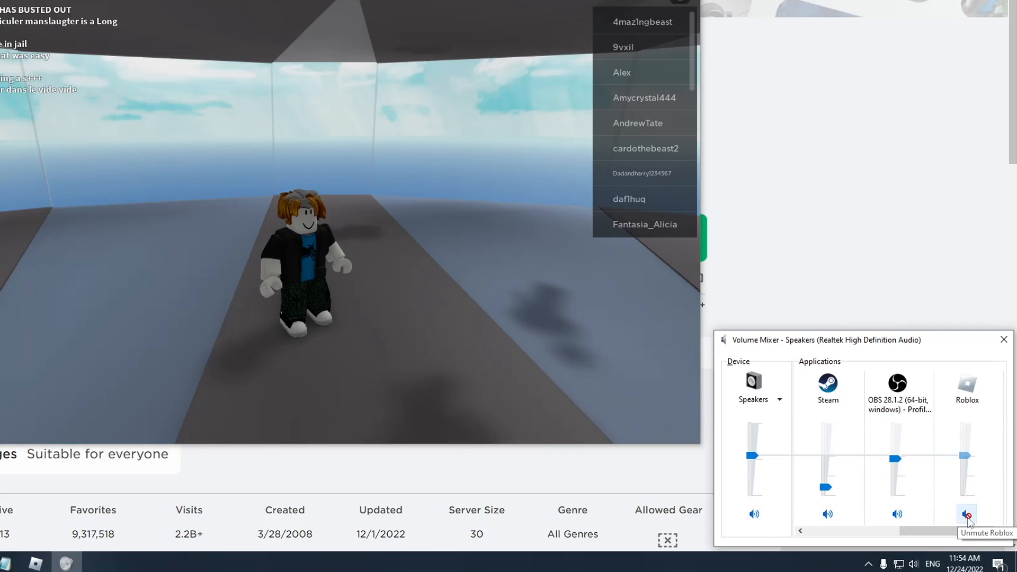
left_click(967, 514)
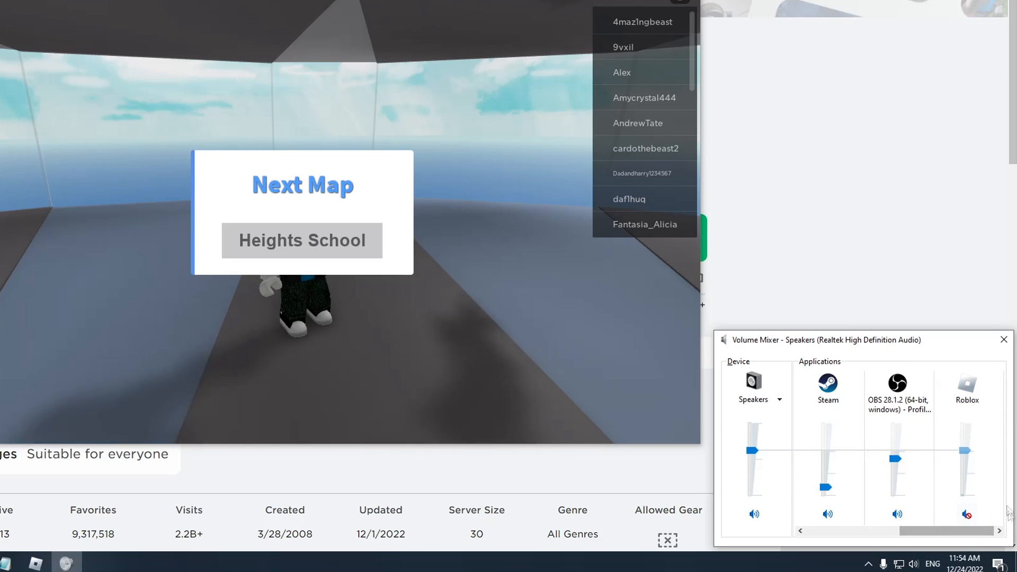
left_click(966, 513)
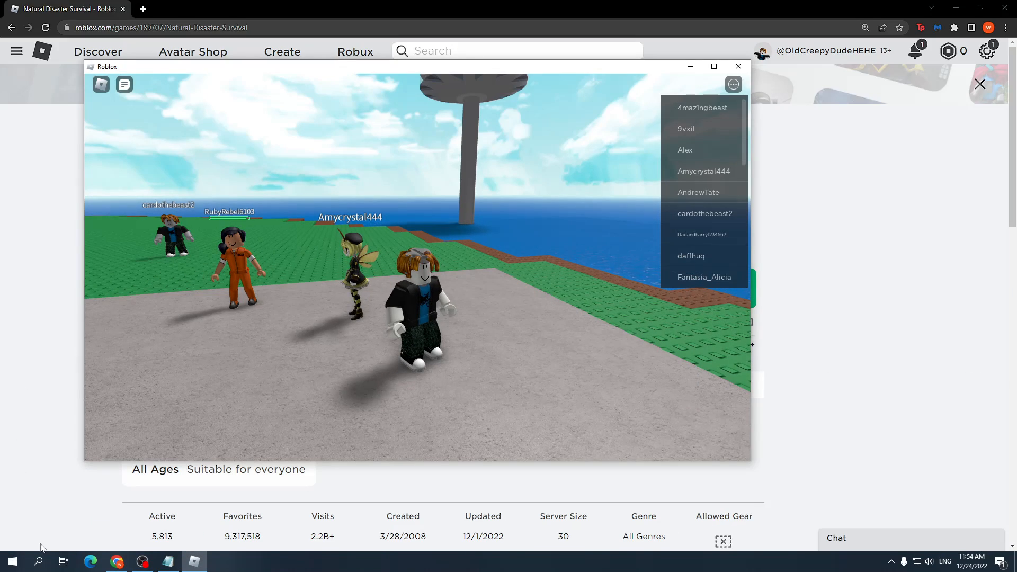
Search Windows for 'fix audio', launch the Playing Audio troubleshooter and play its test sounds.
left_click(38, 561)
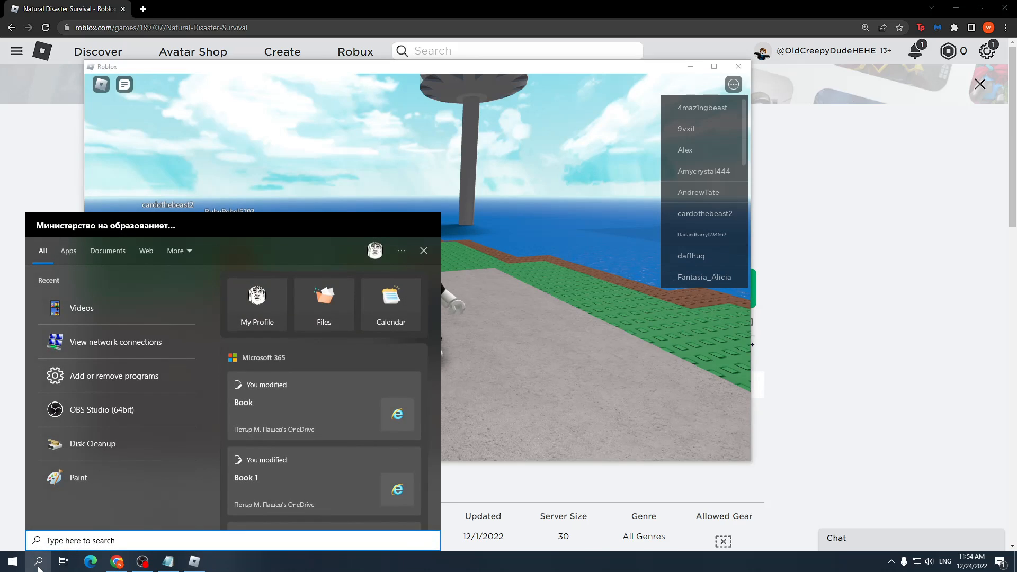
type("fix audio")
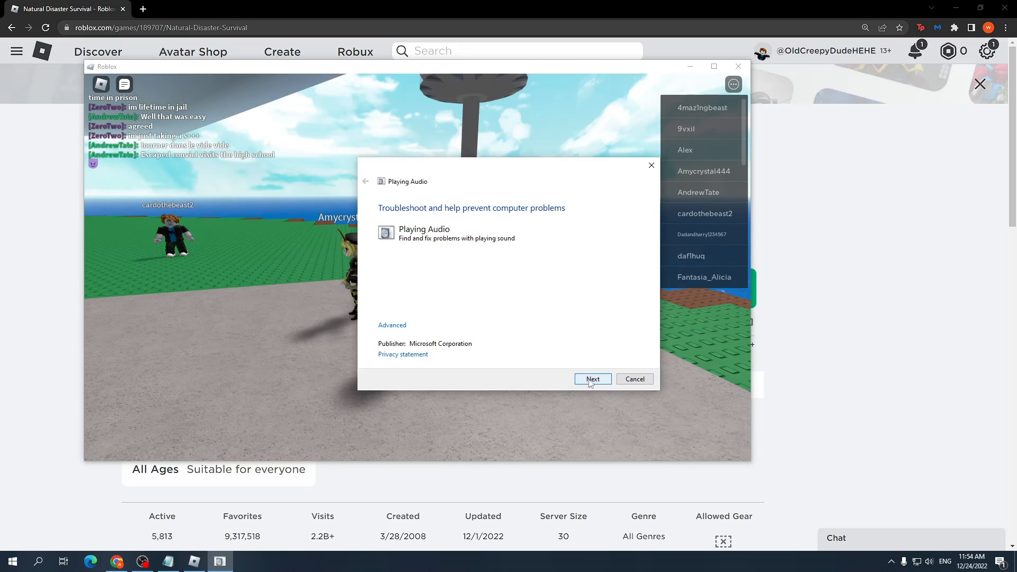
left_click(591, 379)
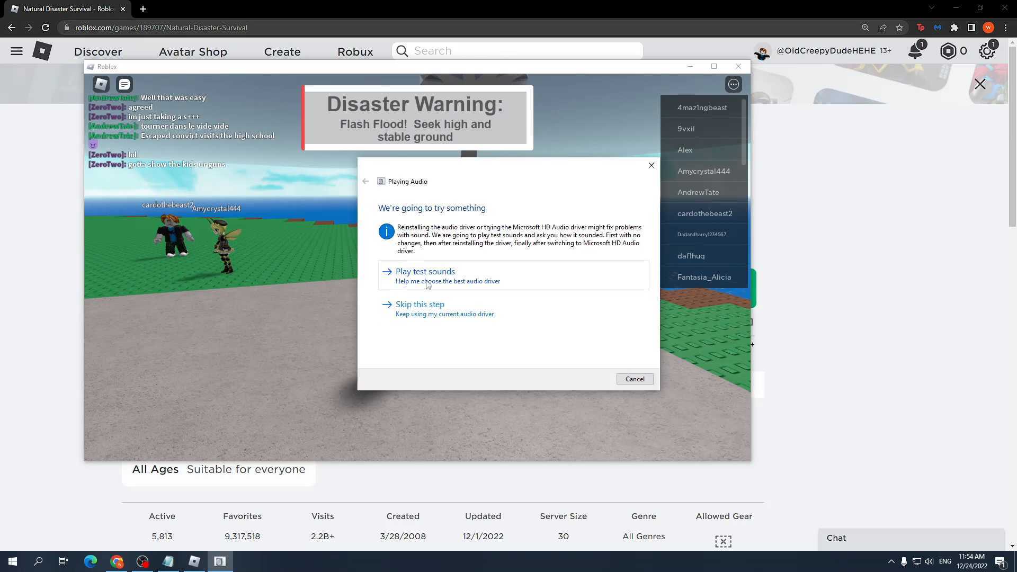
left_click(426, 276)
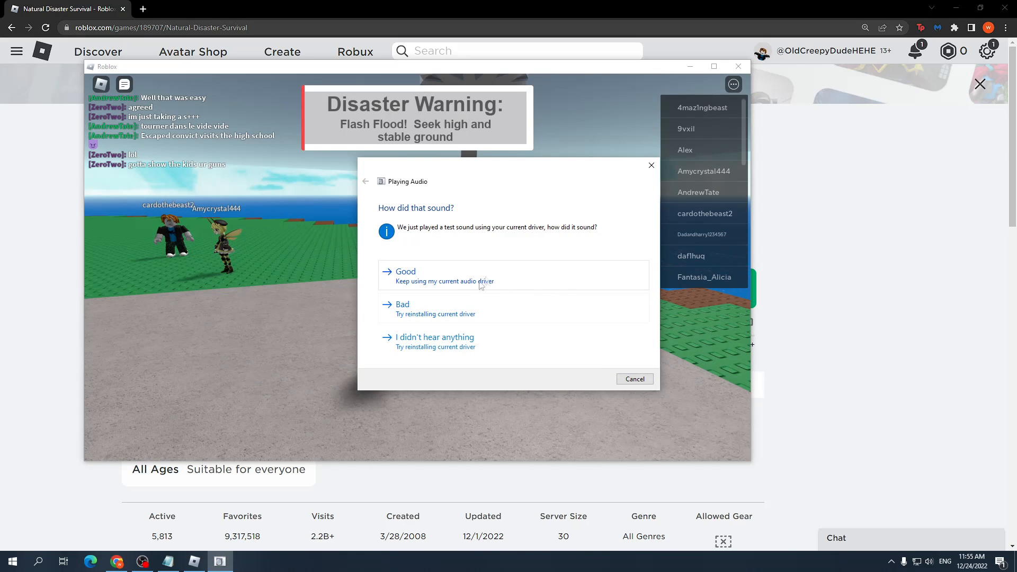
mouse_move(510, 275)
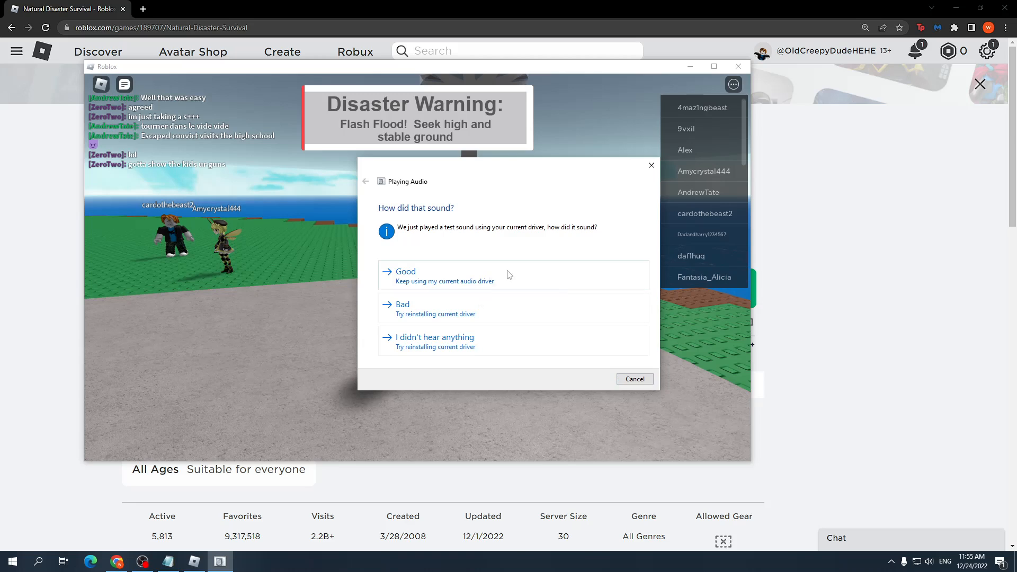
mouse_move(504, 311)
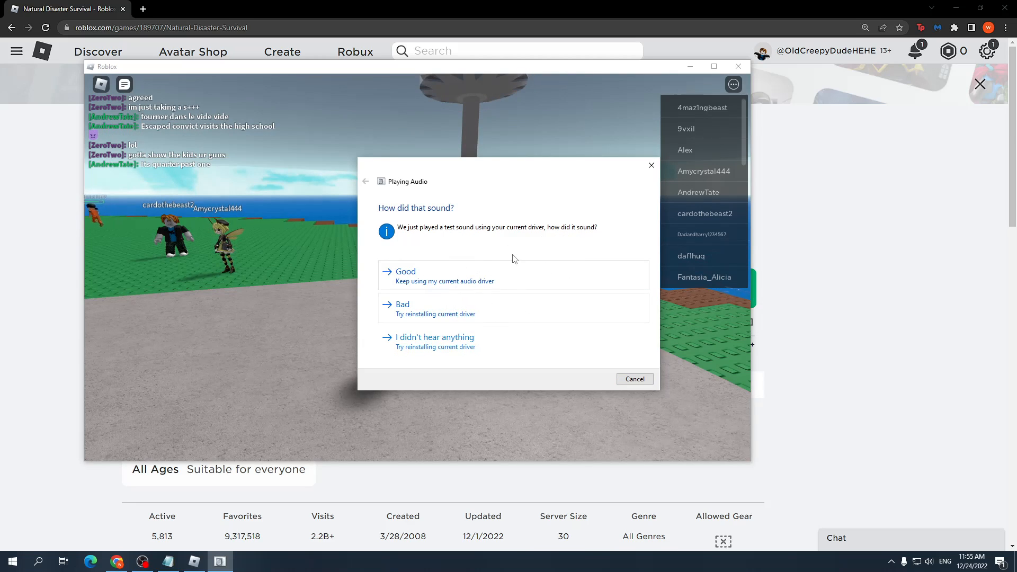
mouse_move(589, 376)
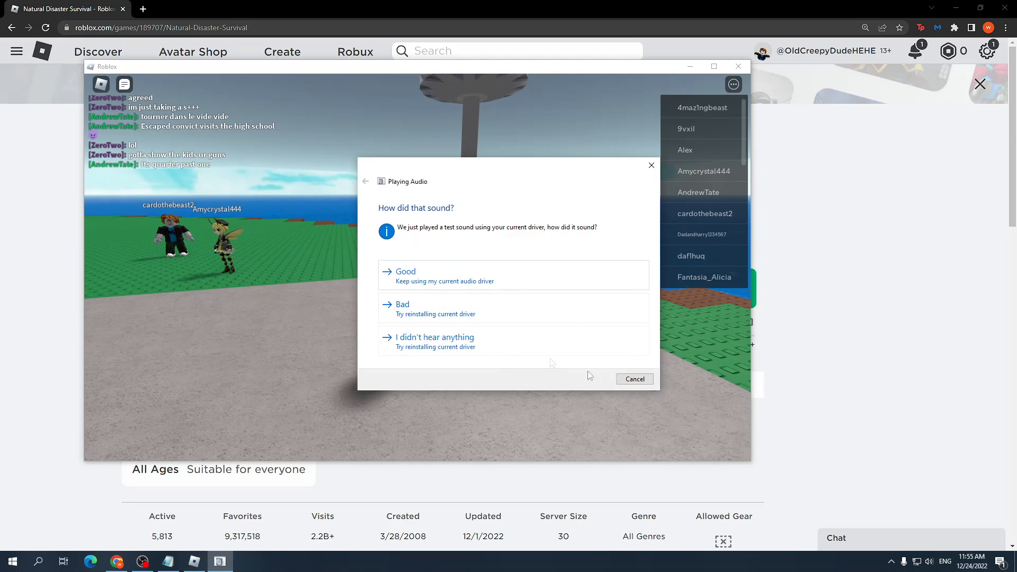